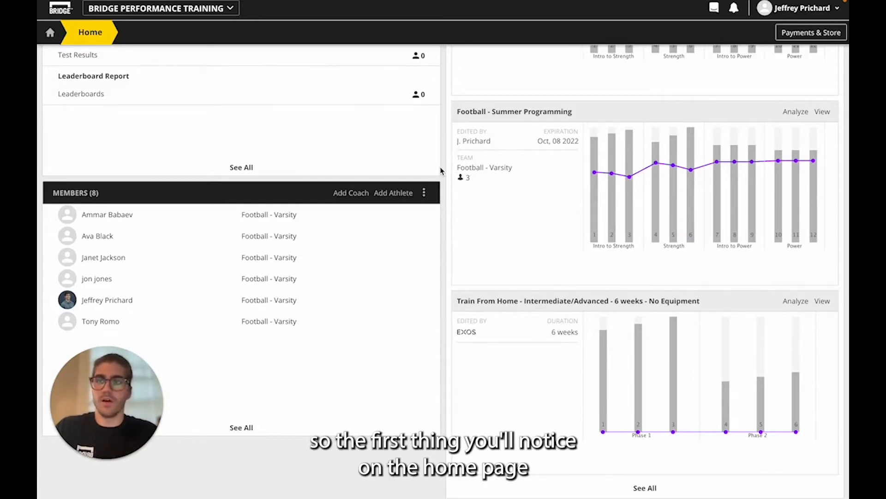
{"action": "mouse_move", "coordinate": [157, 185]}
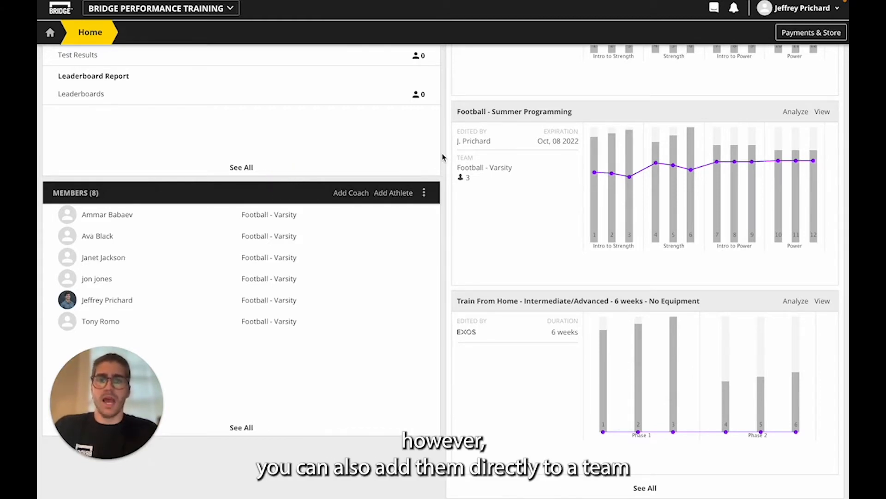
Scroll the Football - Varsity roster to view its six athletes
{"action": "scroll", "scroll_direction": "down", "scroll_amount": 3}
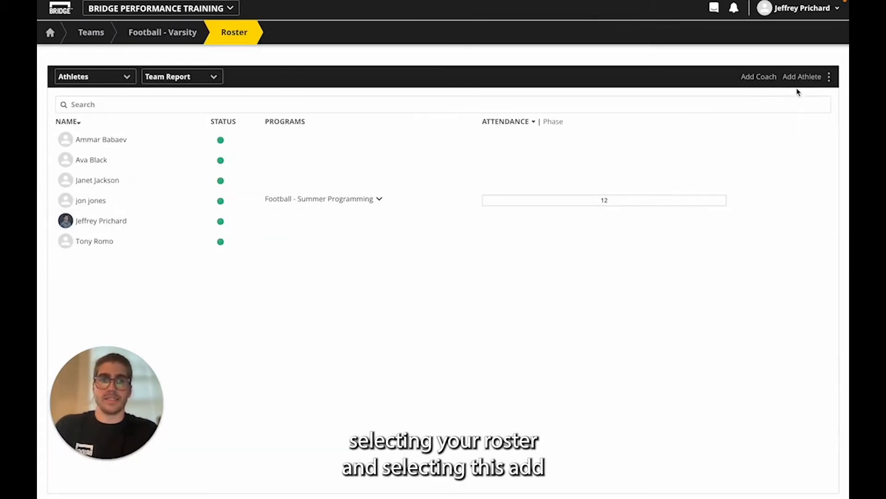
{"action": "mouse_move", "coordinate": [801, 77]}
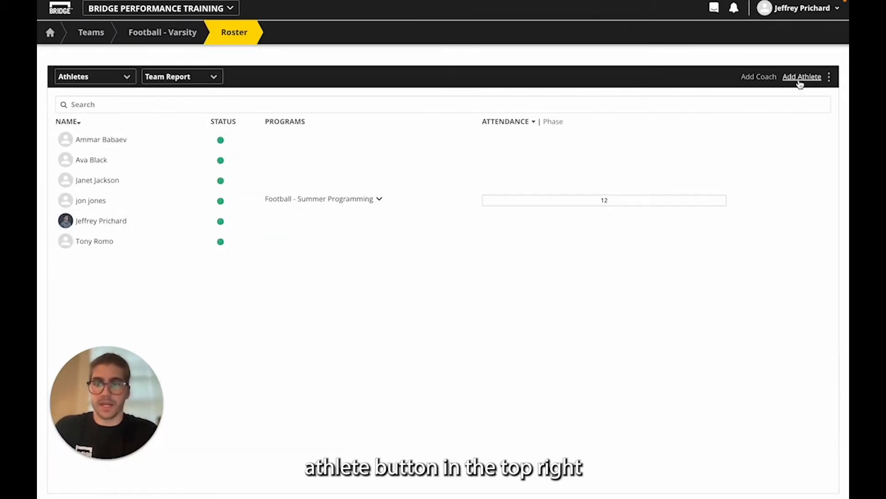
Open the New Athlete form from Add Athlete in the roster header
{"action": "left_click", "coordinate": [803, 76]}
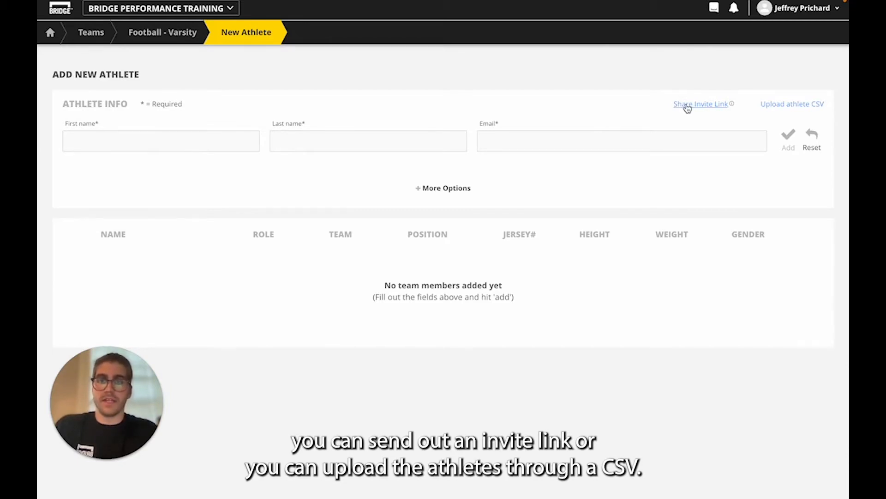
{"action": "mouse_move", "coordinate": [793, 111]}
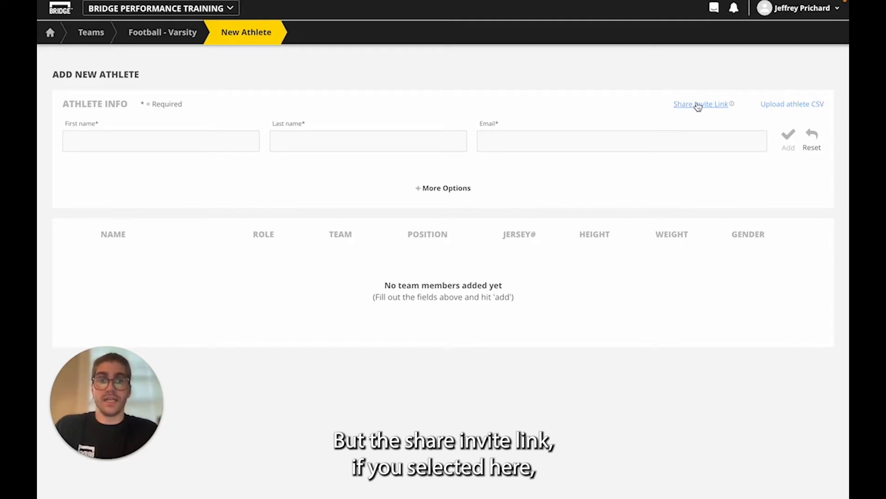
Create a 7-day Football - Varsity invite link, leaving join email notifications on
{"action": "left_click", "coordinate": [701, 104]}
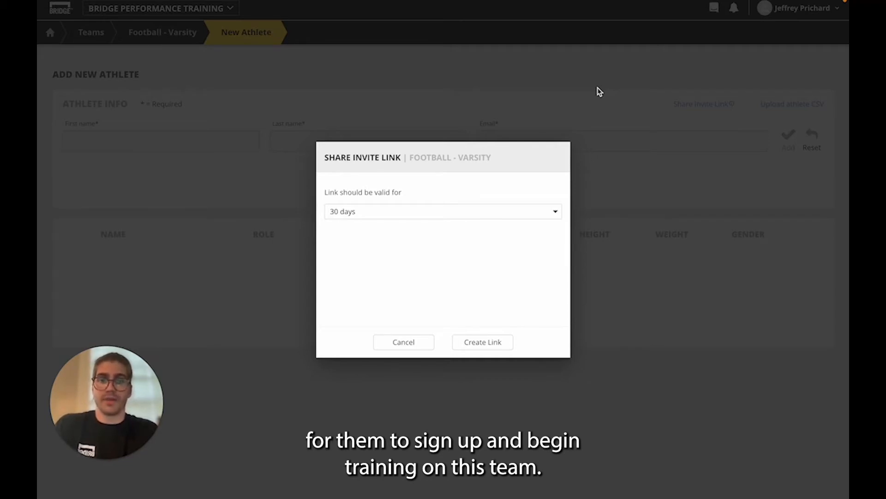
{"action": "mouse_move", "coordinate": [429, 227]}
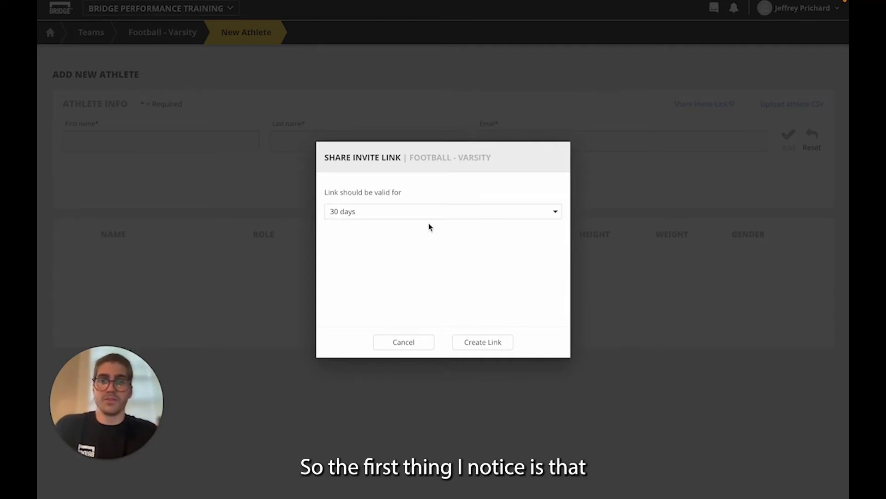
{"action": "left_click", "coordinate": [442, 211]}
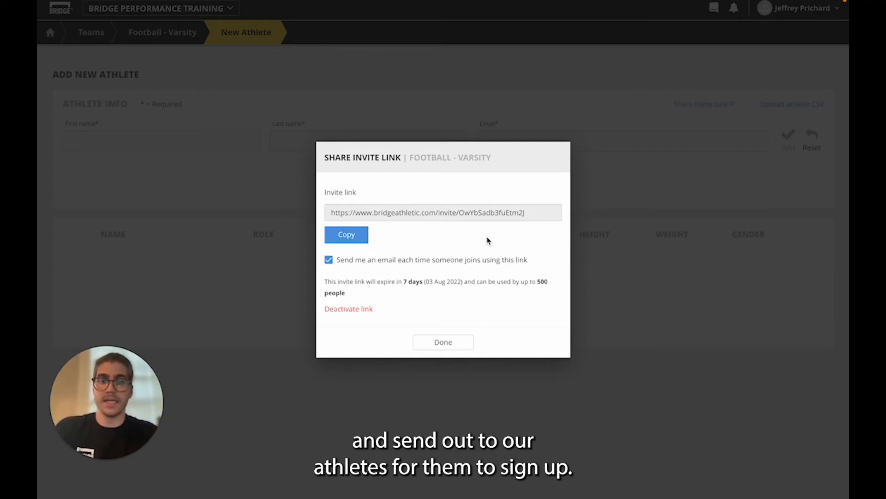
{"action": "mouse_move", "coordinate": [426, 231]}
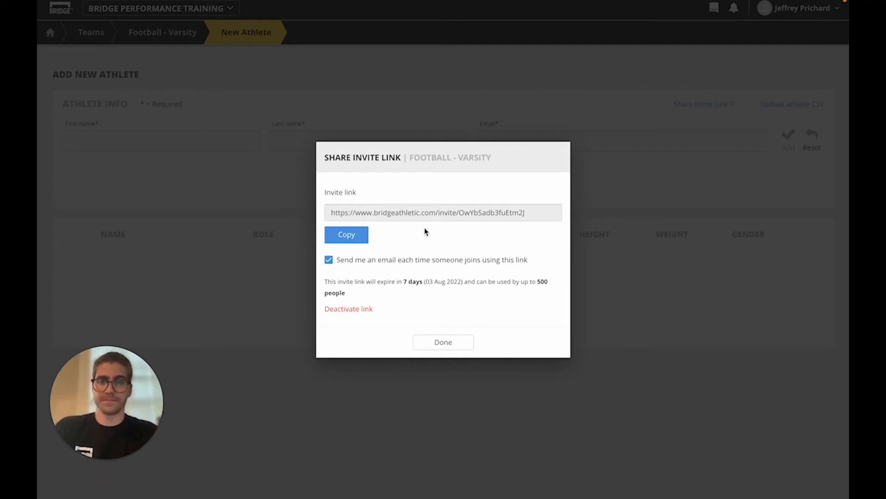
{"action": "mouse_move", "coordinate": [397, 254]}
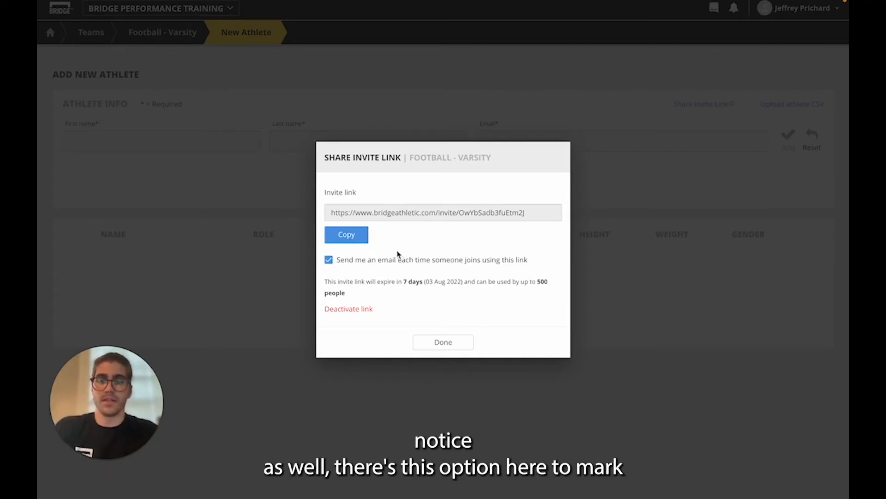
{"action": "left_click", "coordinate": [329, 259]}
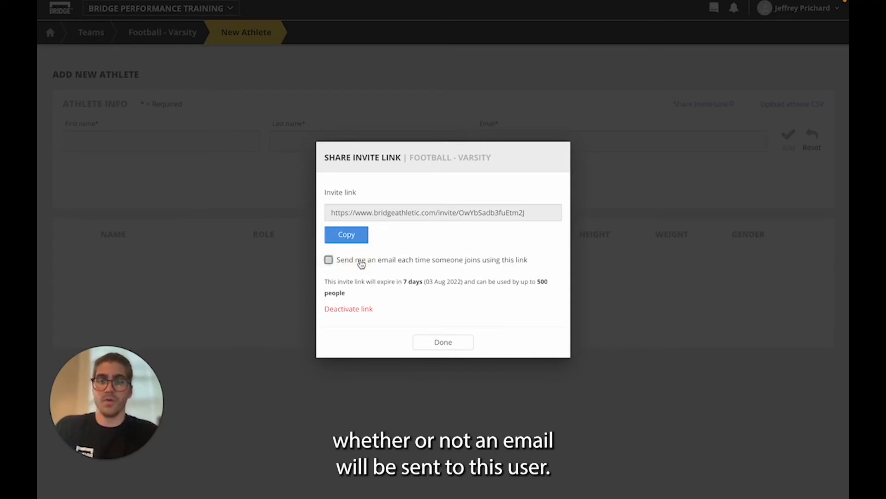
{"action": "left_click", "coordinate": [328, 259]}
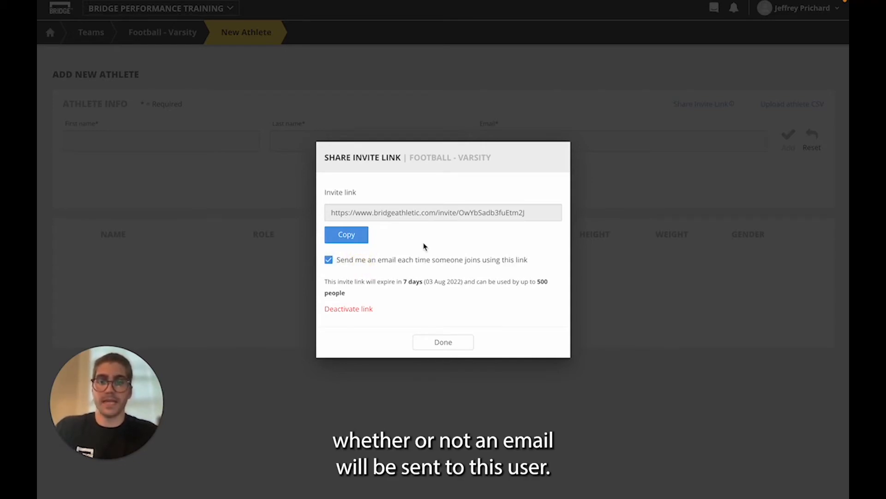
{"action": "mouse_move", "coordinate": [353, 259]}
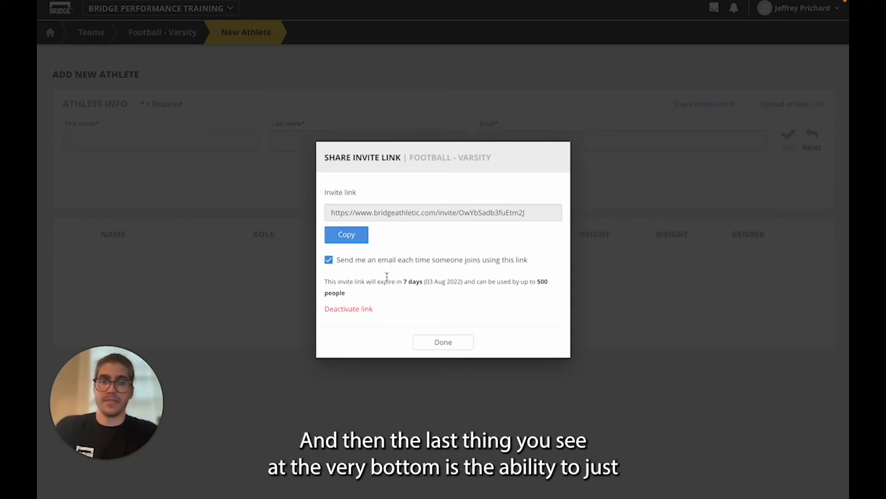
{"action": "mouse_move", "coordinate": [396, 309]}
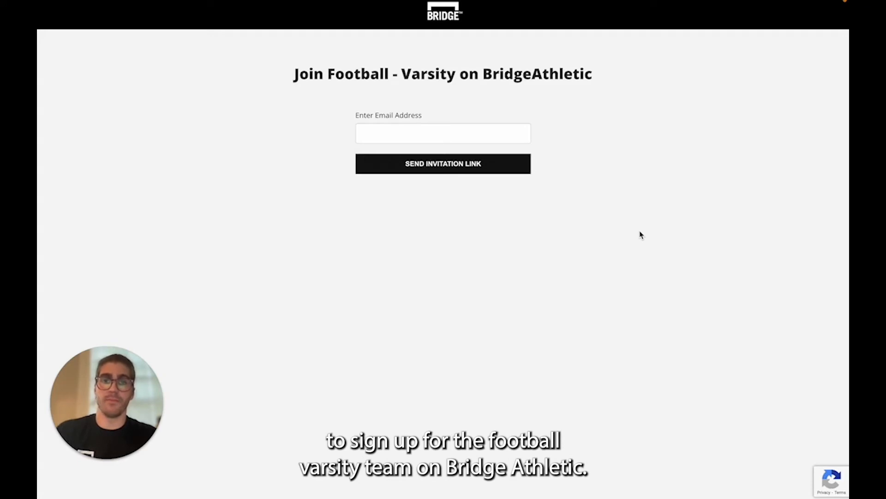
{"action": "mouse_move", "coordinate": [612, 217]}
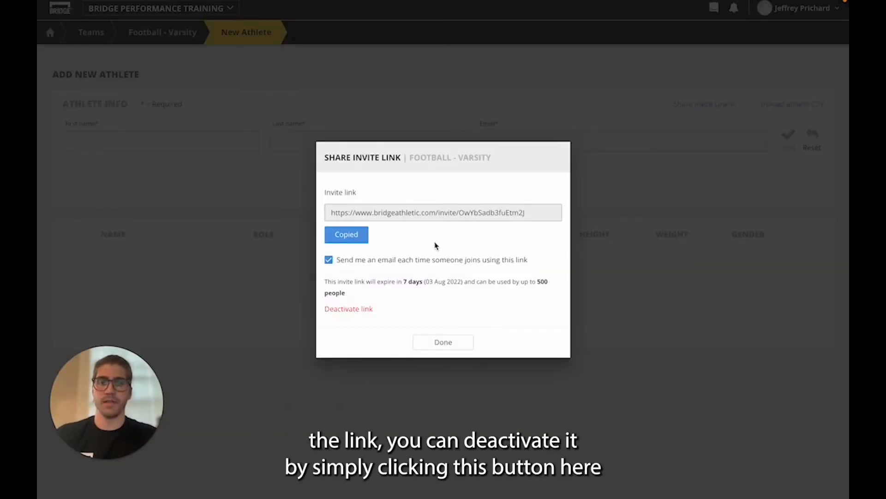
Deactivate the Football - Varsity invite link and dismiss the success confirmation
{"action": "left_click", "coordinate": [348, 308]}
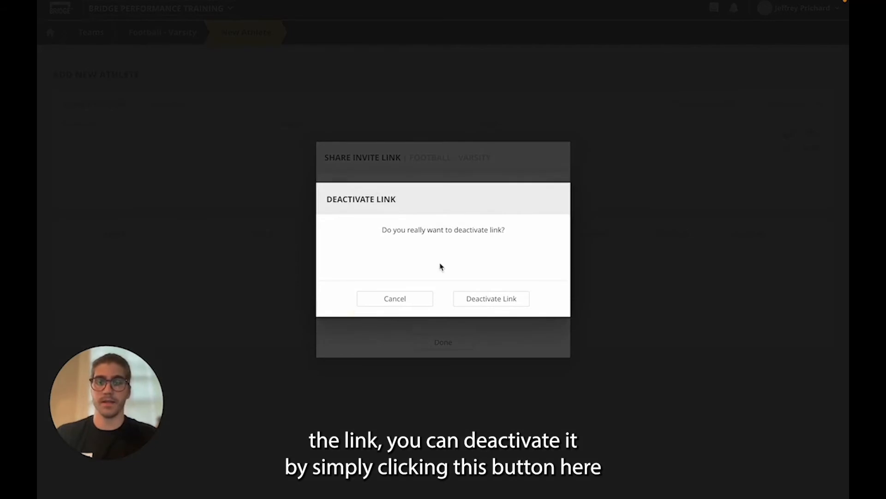
{"action": "left_click", "coordinate": [491, 298]}
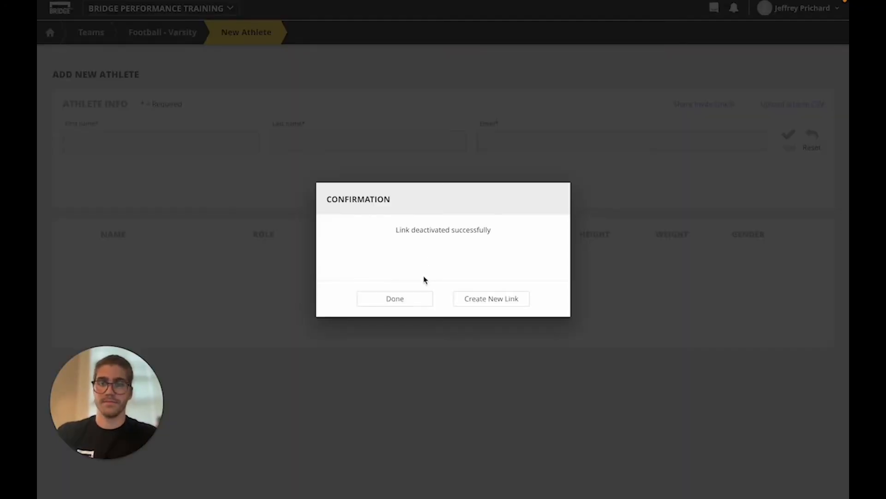
{"action": "left_click", "coordinate": [395, 299]}
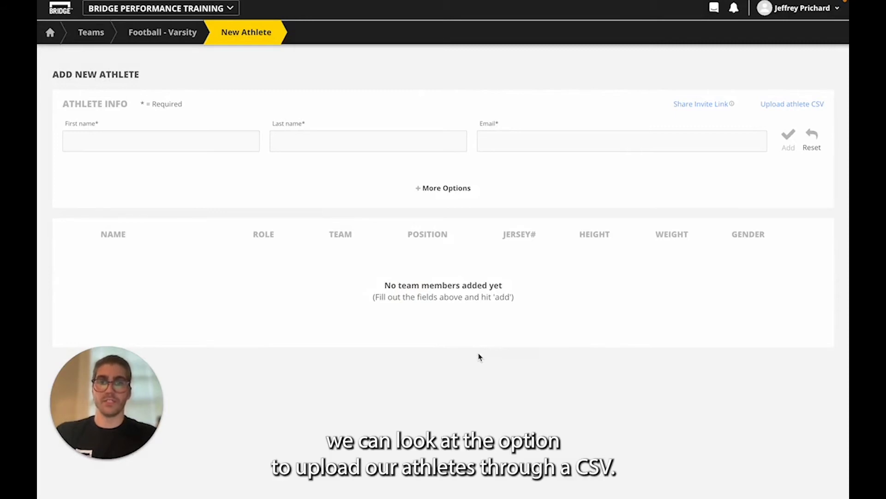
{"action": "mouse_move", "coordinate": [658, 184]}
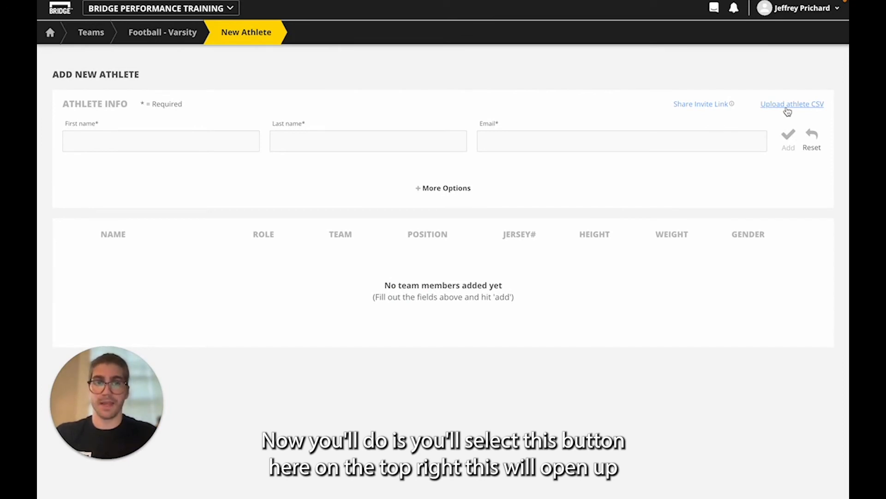
Show the Upload athlete CSV steps and download the template from the Step 1 link
{"action": "left_click", "coordinate": [792, 104]}
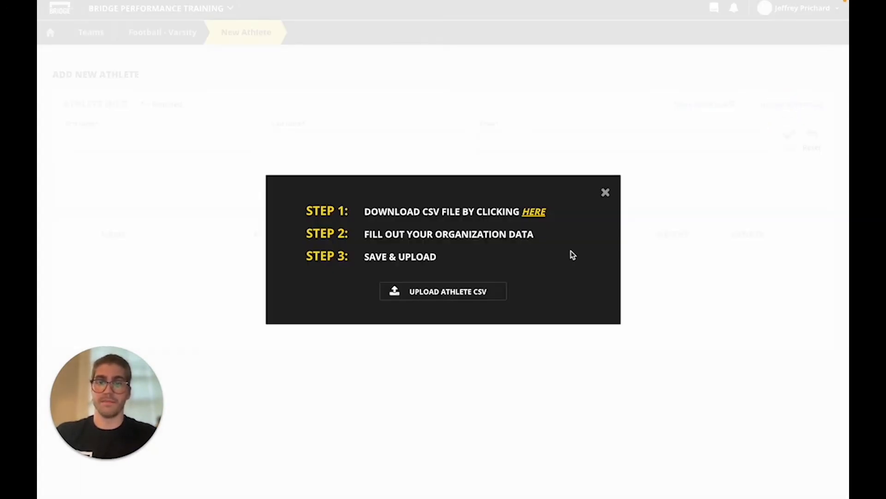
{"action": "mouse_move", "coordinate": [534, 219]}
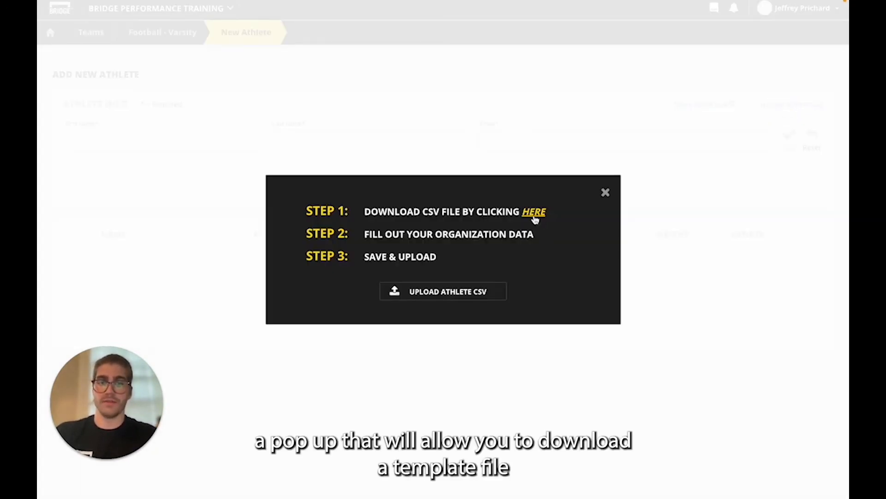
{"action": "left_click", "coordinate": [534, 211]}
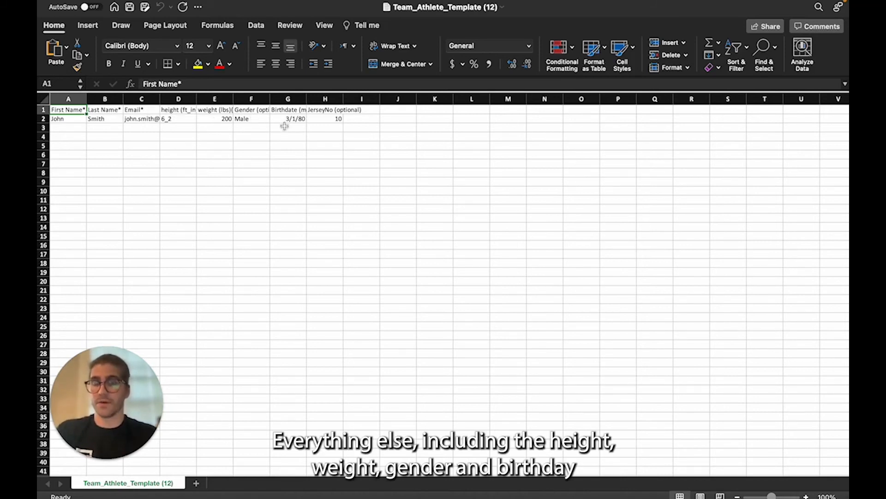
{"action": "mouse_move", "coordinate": [337, 199]}
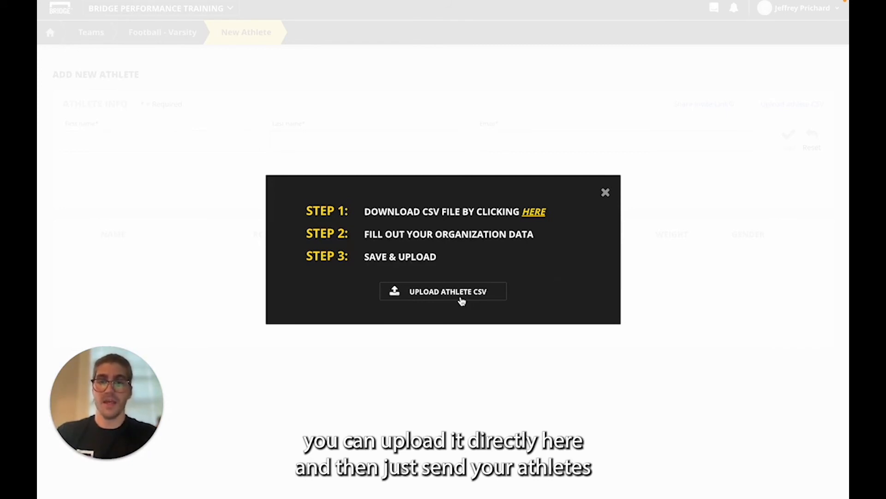
Close the Upload Athlete CSV popup, returning to the empty New Athlete form
{"action": "left_click", "coordinate": [447, 291]}
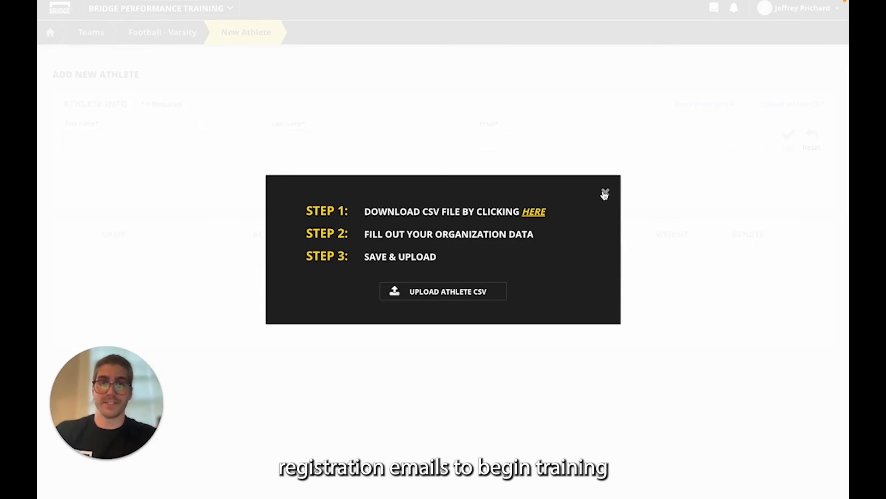
{"action": "left_click", "coordinate": [604, 193]}
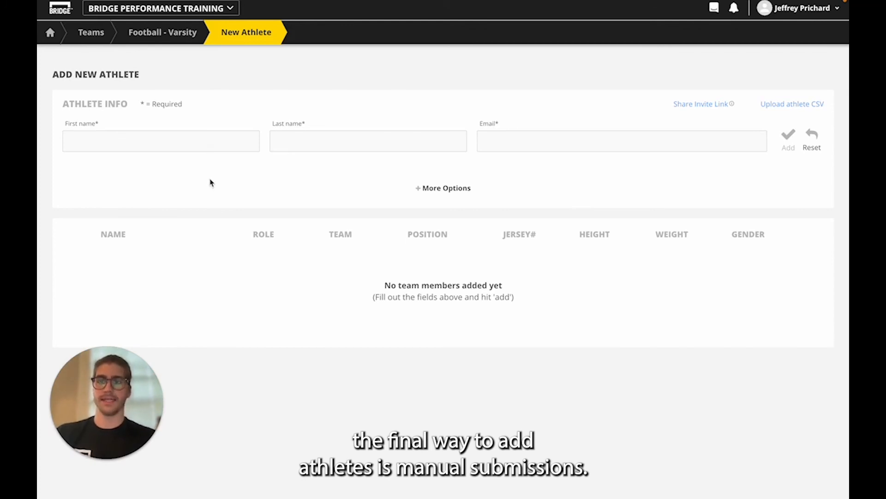
{"action": "mouse_move", "coordinate": [232, 171]}
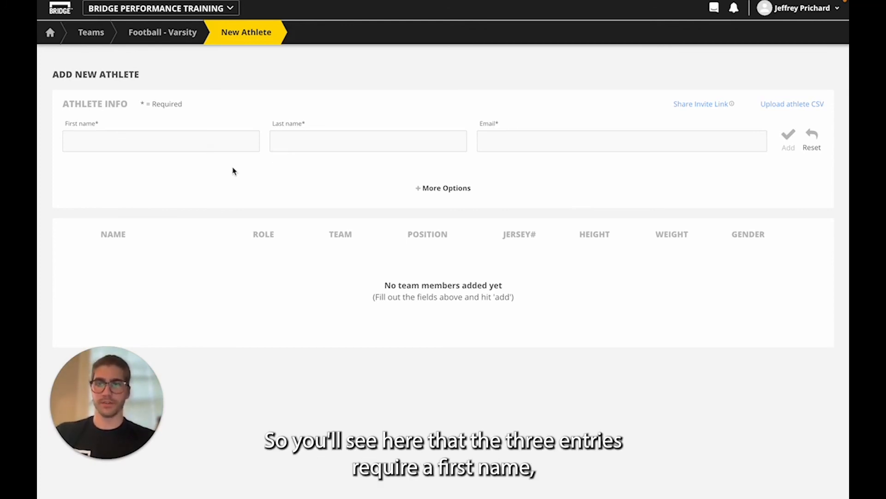
{"action": "mouse_move", "coordinate": [182, 176]}
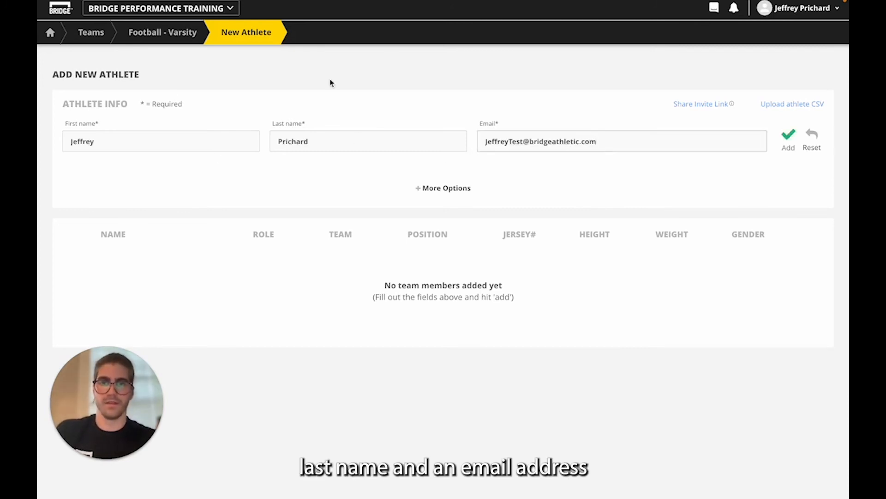
{"action": "mouse_move", "coordinate": [502, 91]}
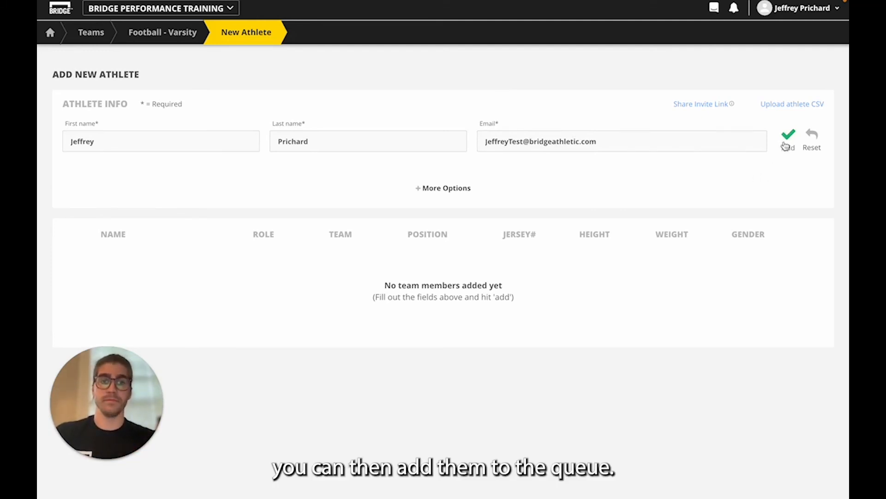
{"action": "left_click", "coordinate": [787, 136]}
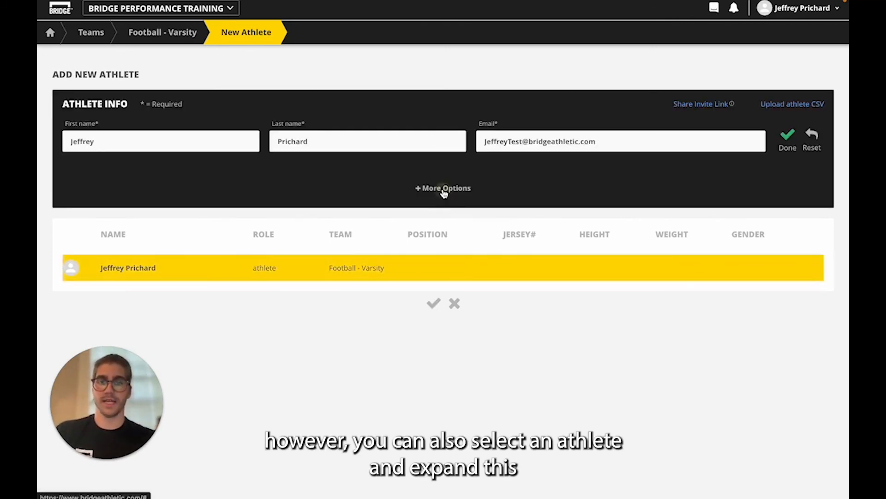
{"action": "left_click", "coordinate": [443, 188]}
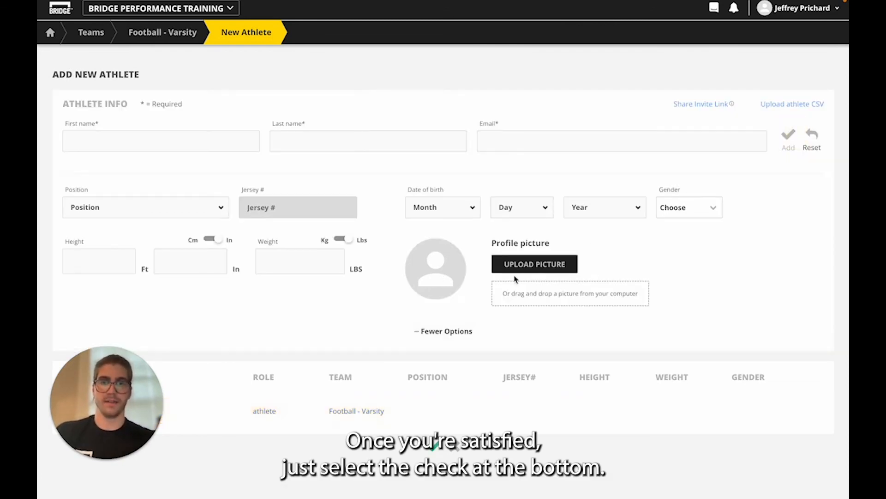
{"action": "left_click", "coordinate": [787, 138]}
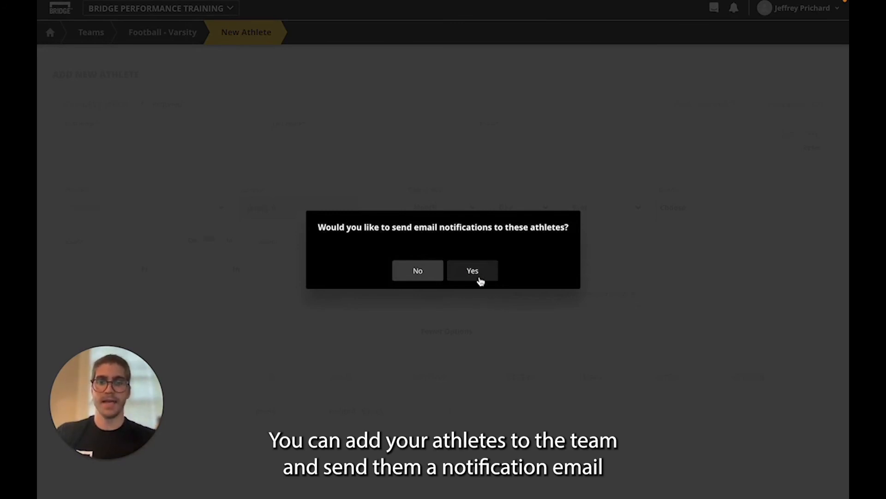
{"action": "left_click", "coordinate": [471, 270]}
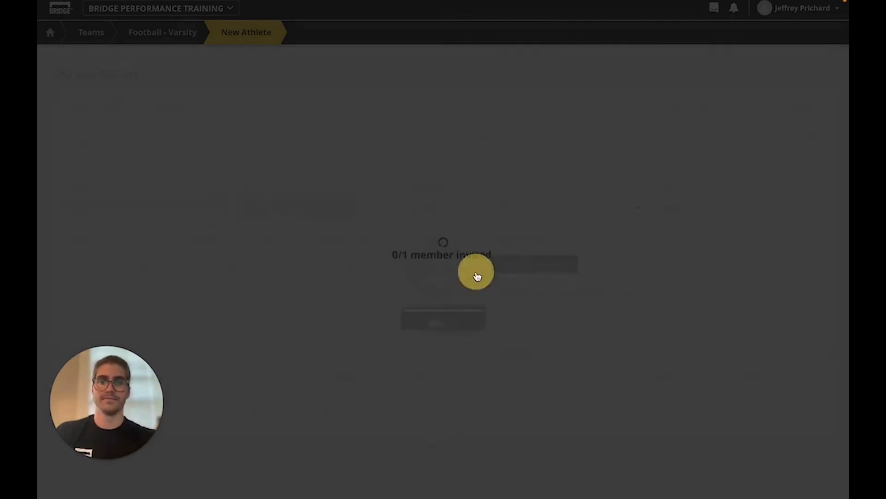